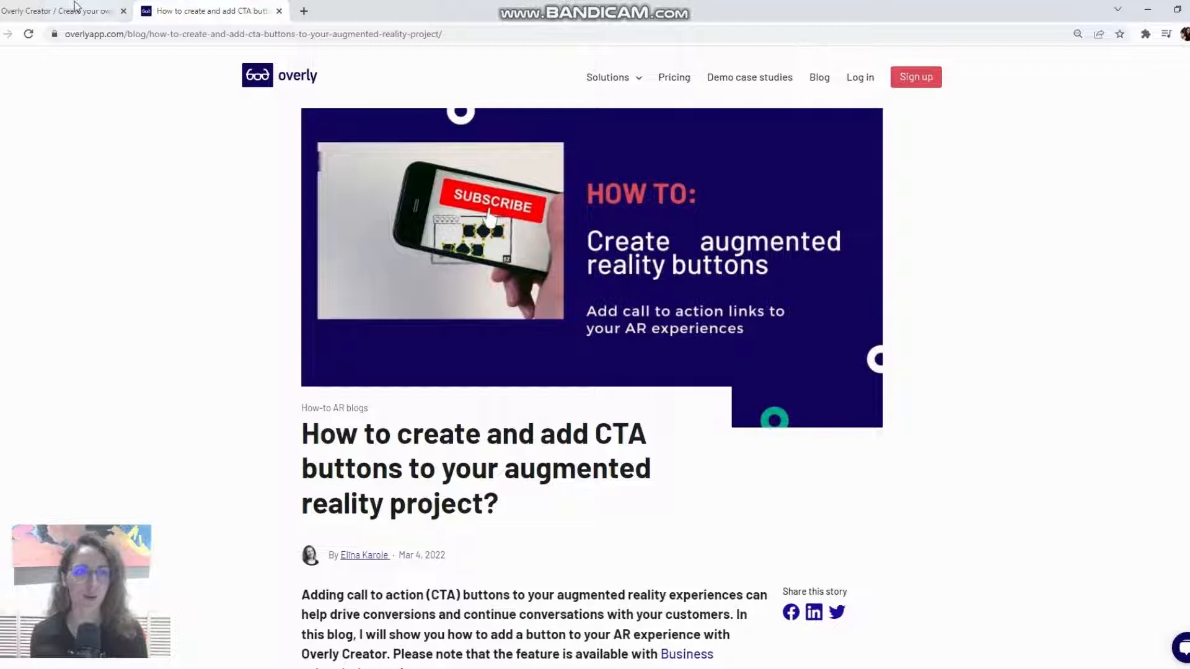
Step: Return from the blog article to the Overly Creator project page
click(60, 11)
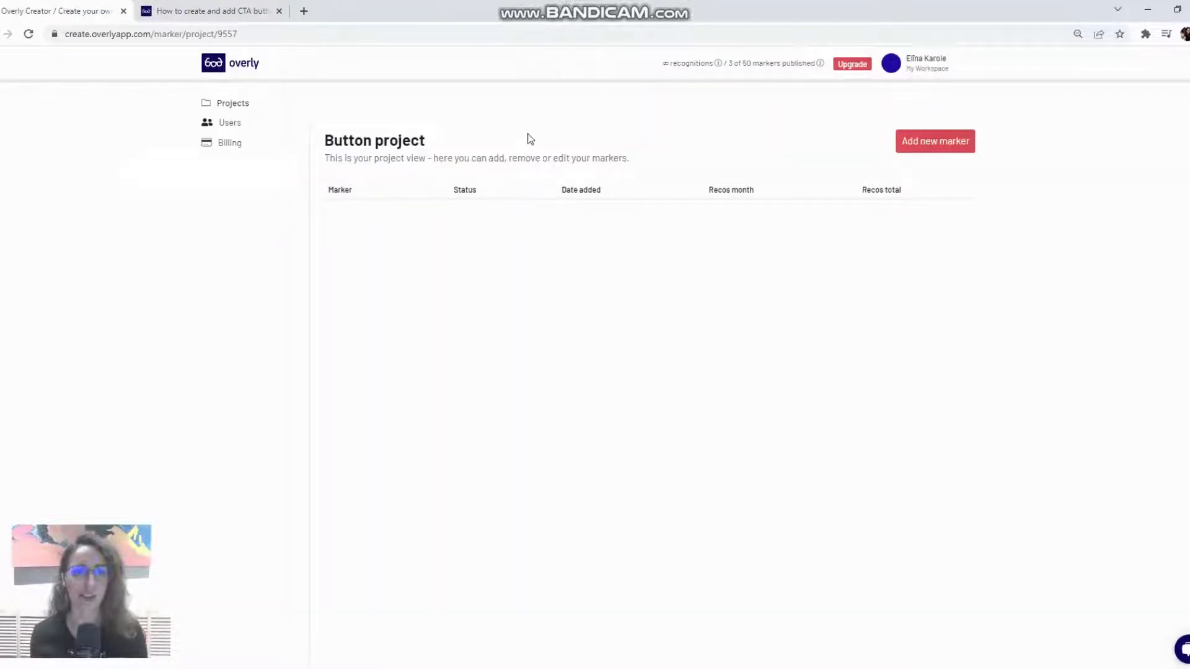
mouse_move(357, 106)
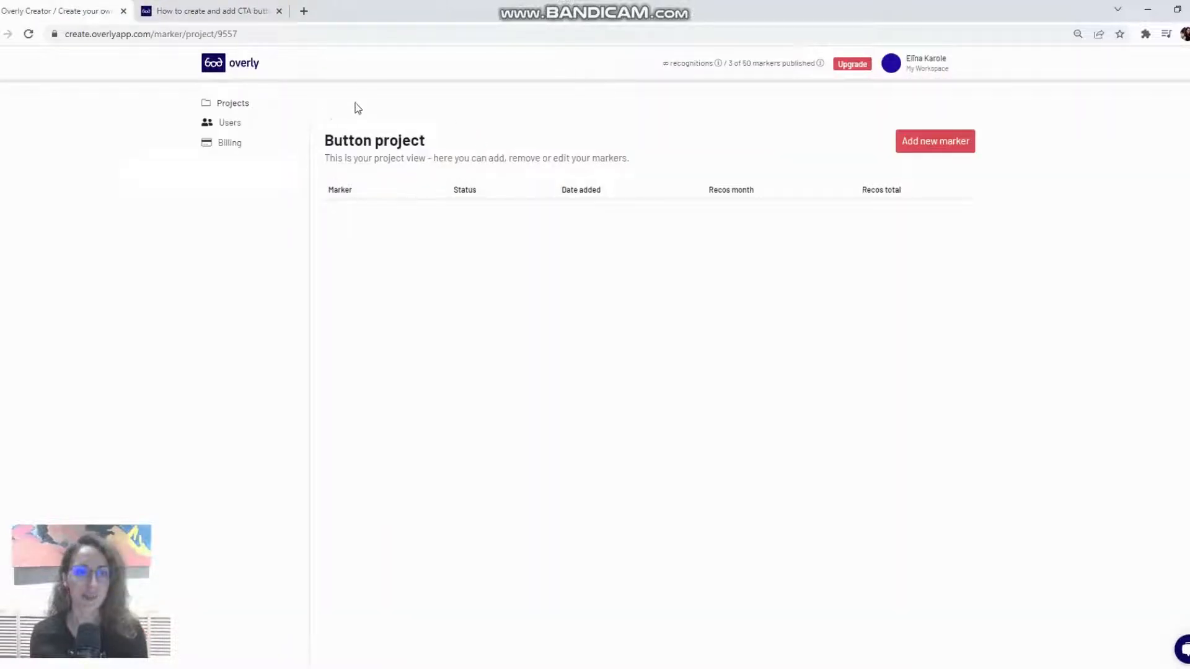
mouse_move(804, 183)
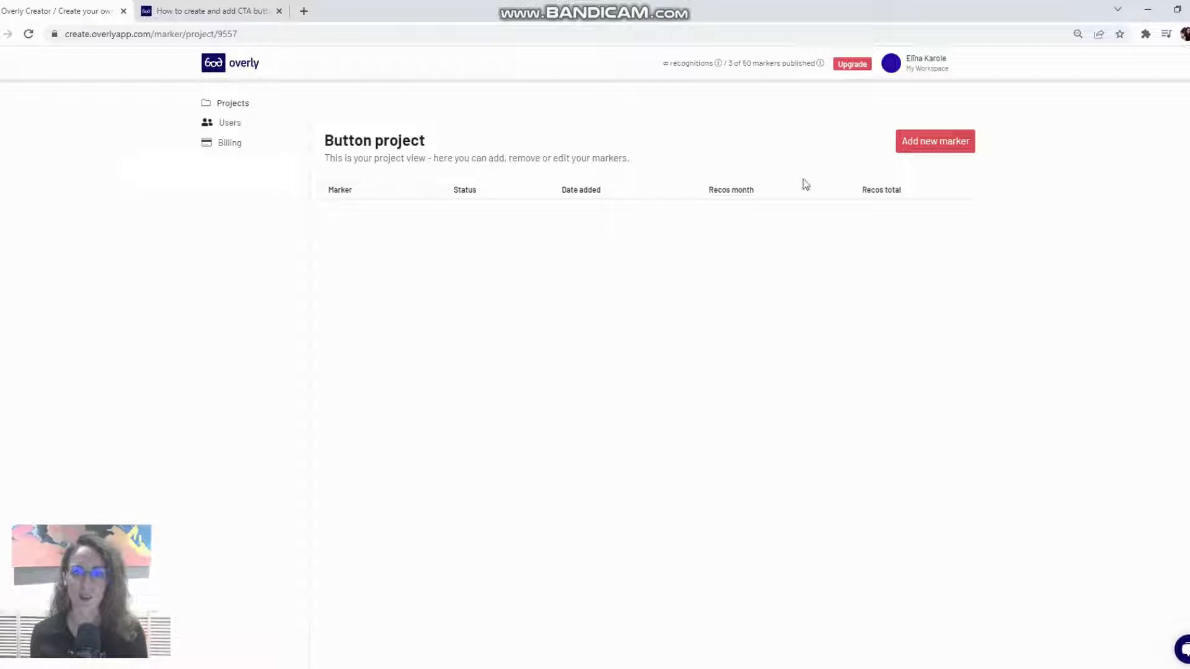
Step: Create a new marker from tree AR.jpg named tree1
click(934, 141)
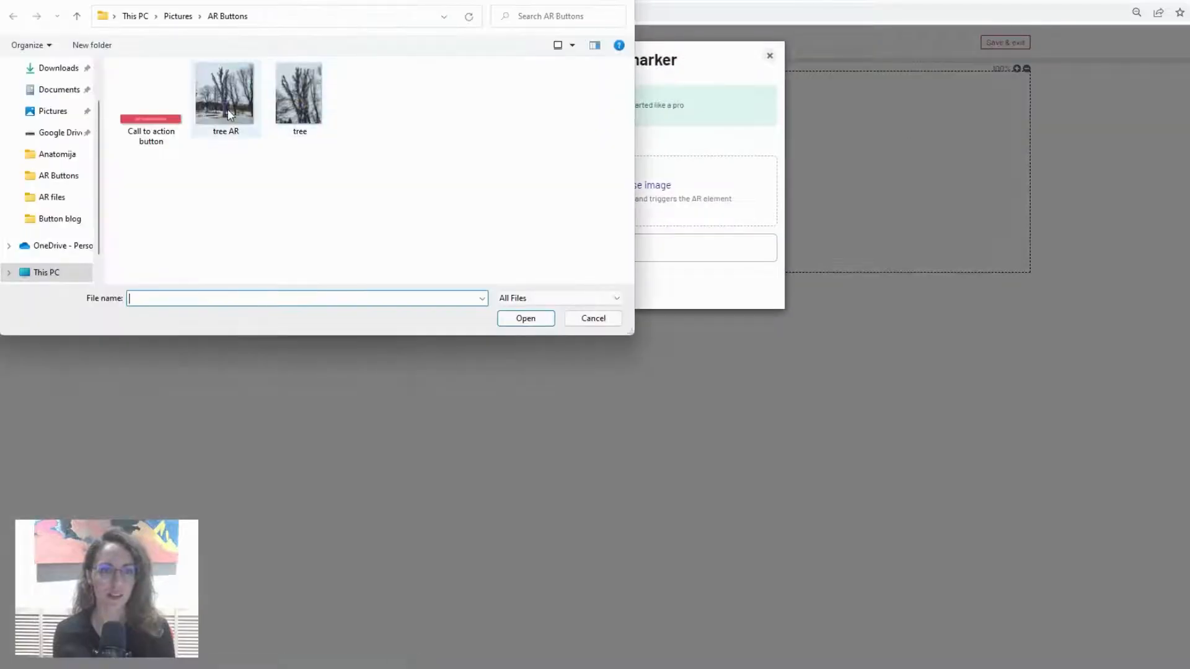
click(525, 319)
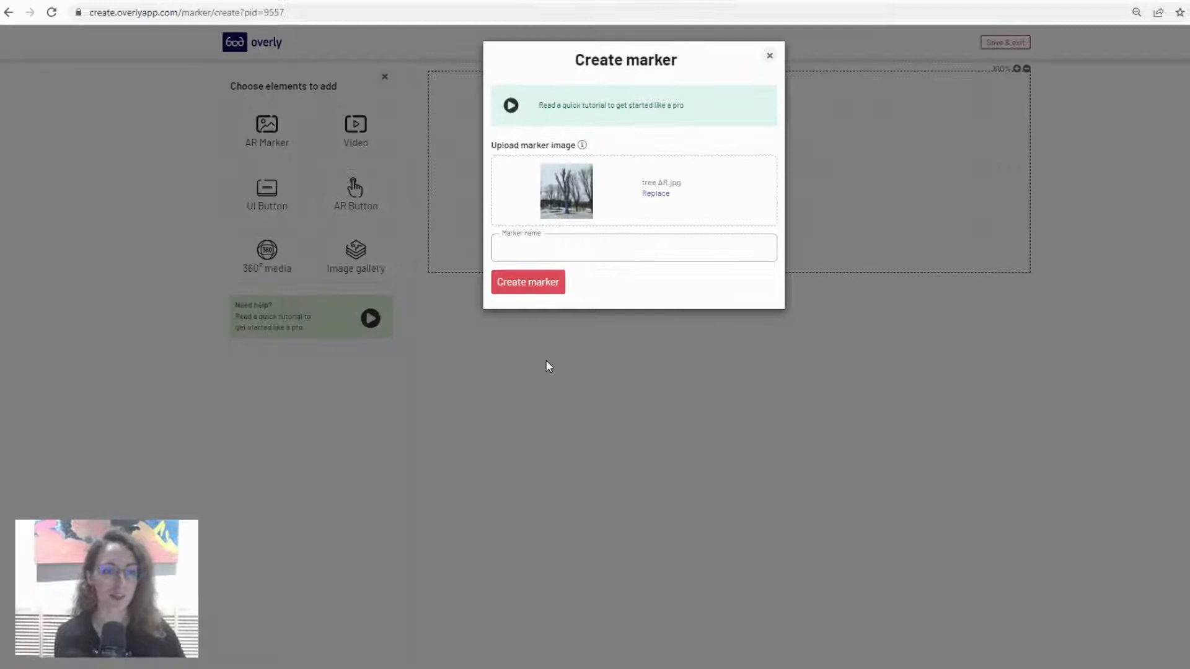
click(633, 247)
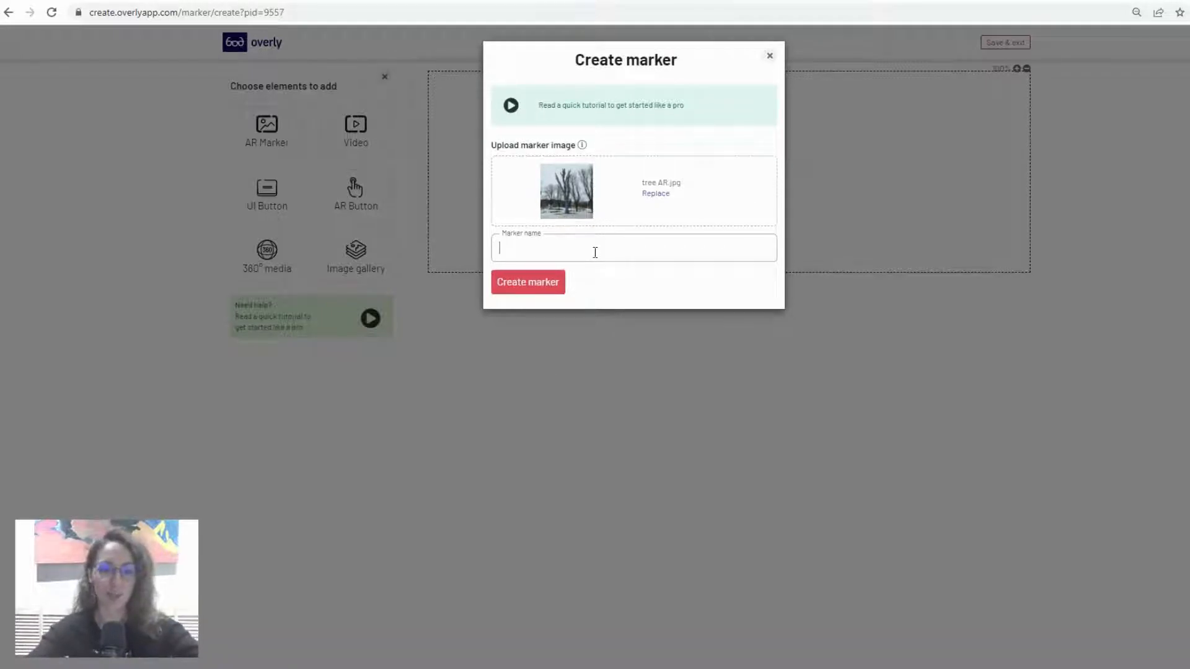
text(tree)
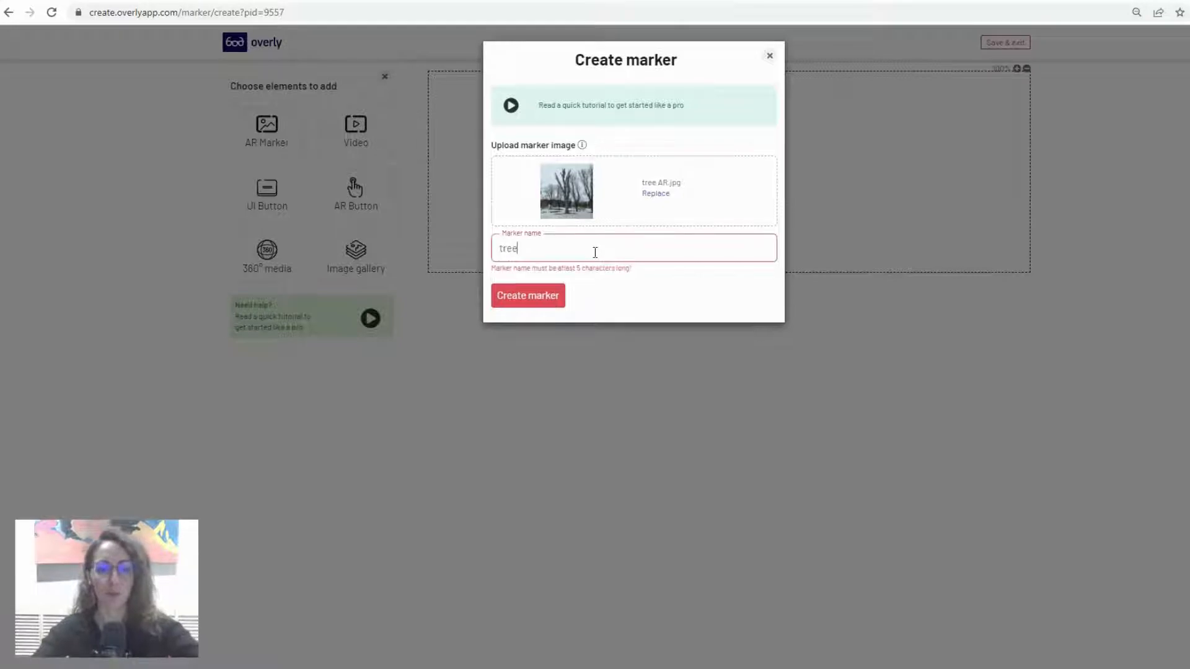
click(527, 295)
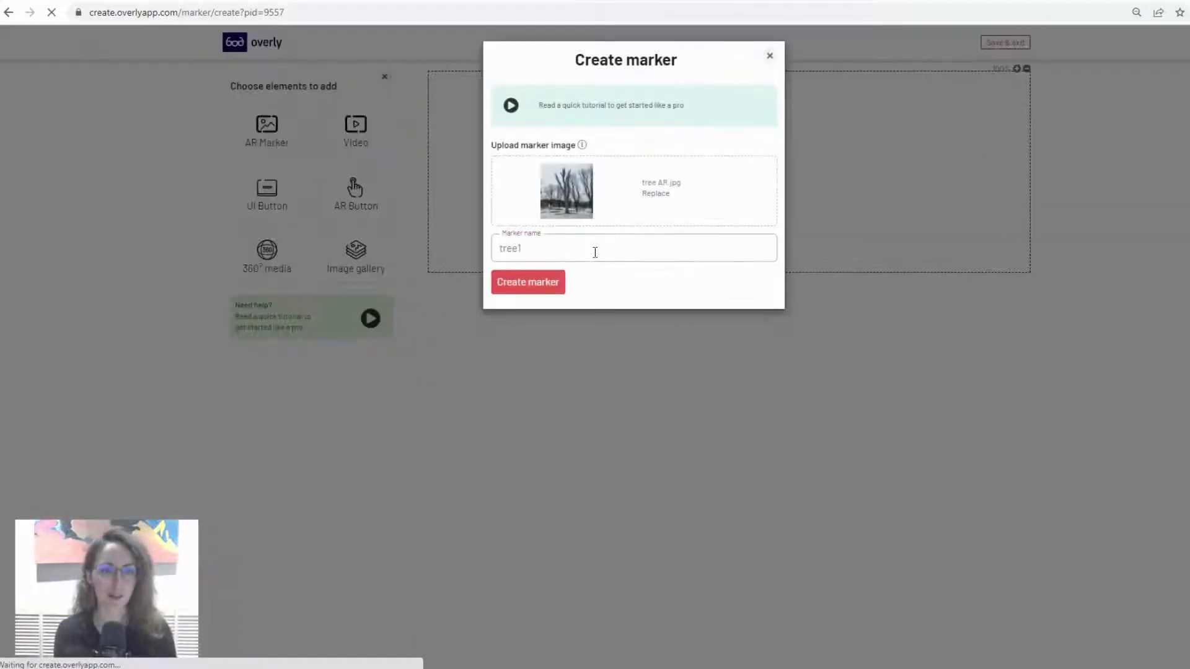
Step: Open the tree1 marker in the editor with the bird-house tree photo
click(528, 282)
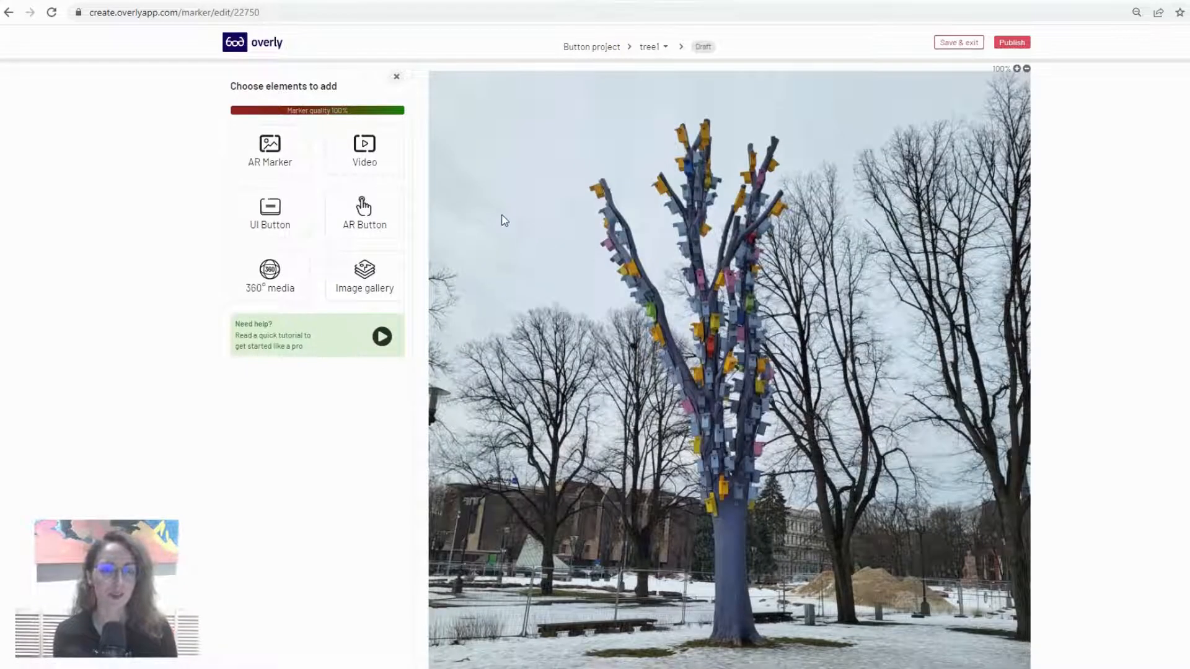
mouse_move(401, 316)
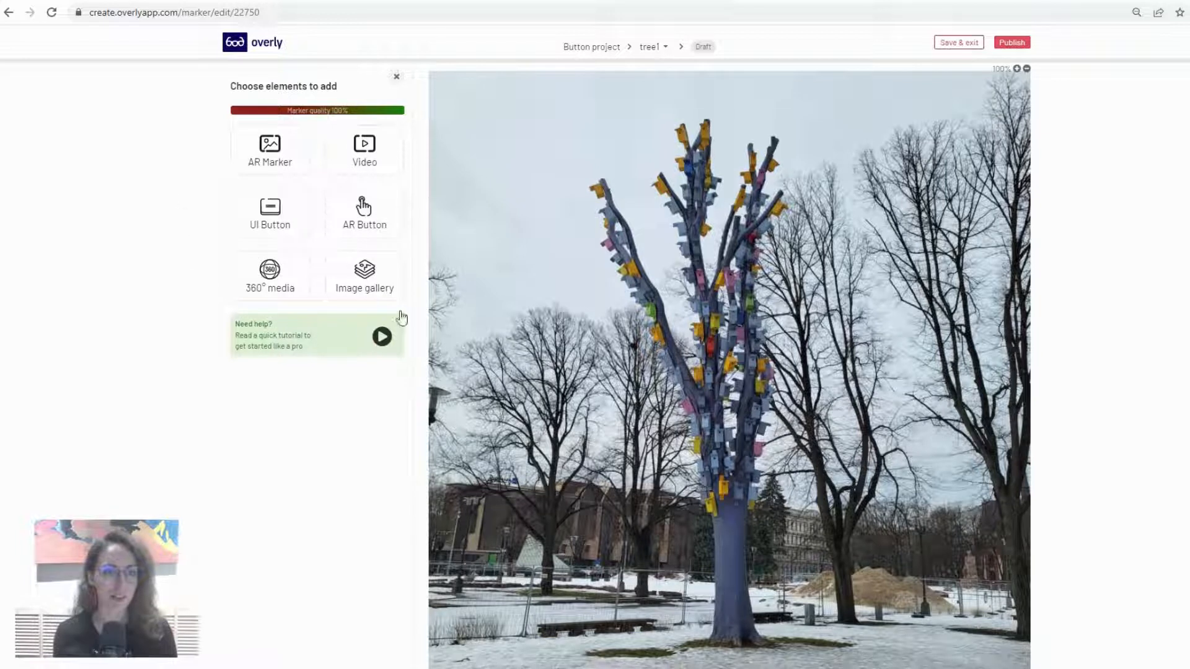
mouse_move(357, 123)
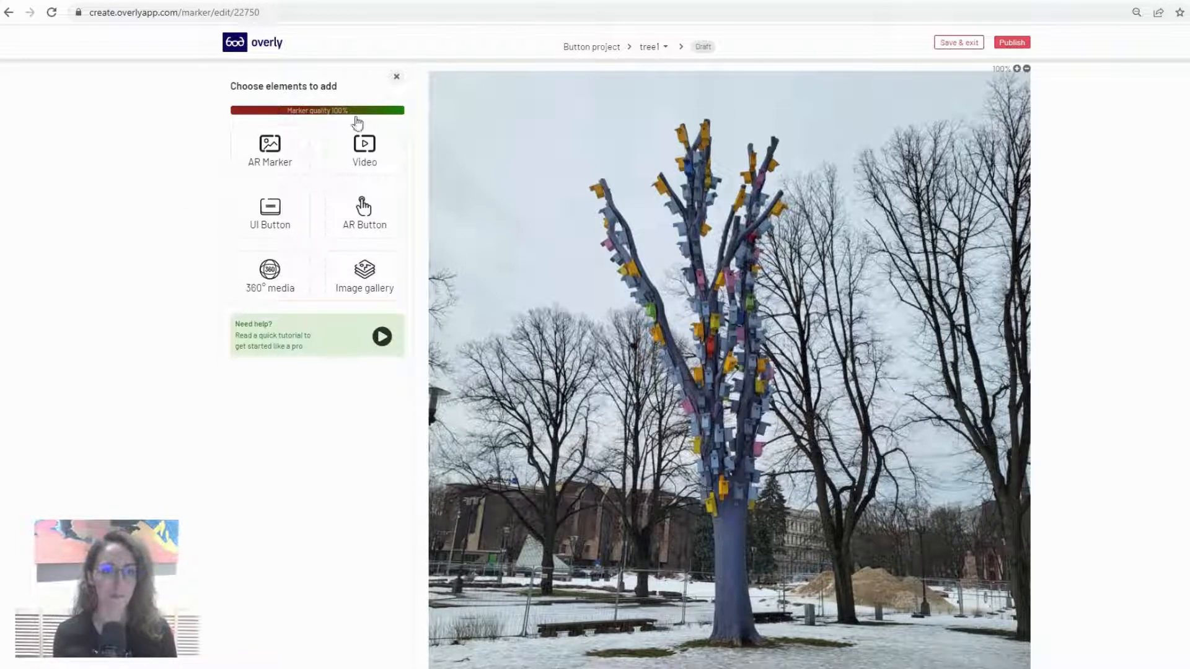
mouse_move(304, 260)
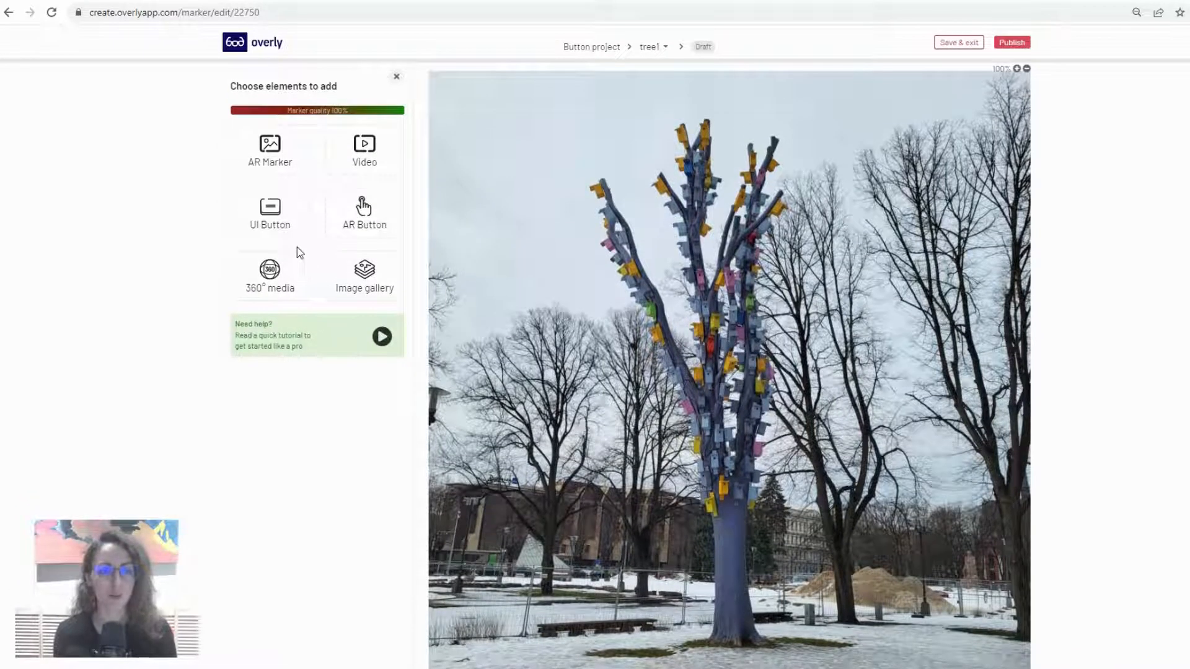
mouse_move(383, 228)
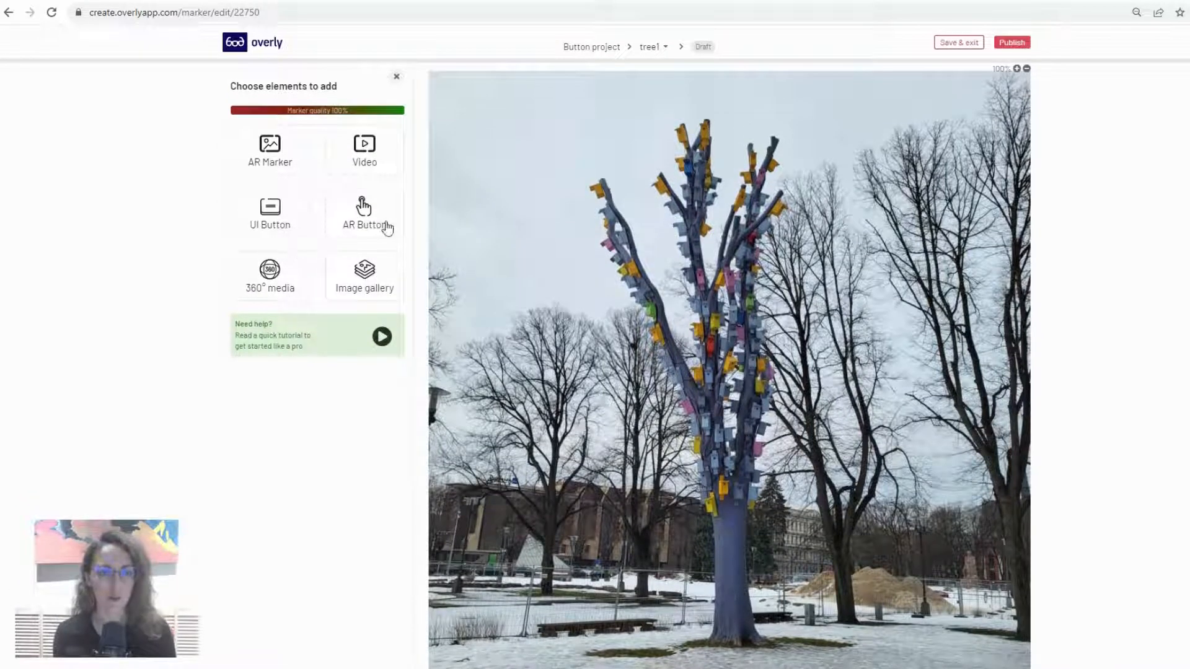
mouse_move(262, 232)
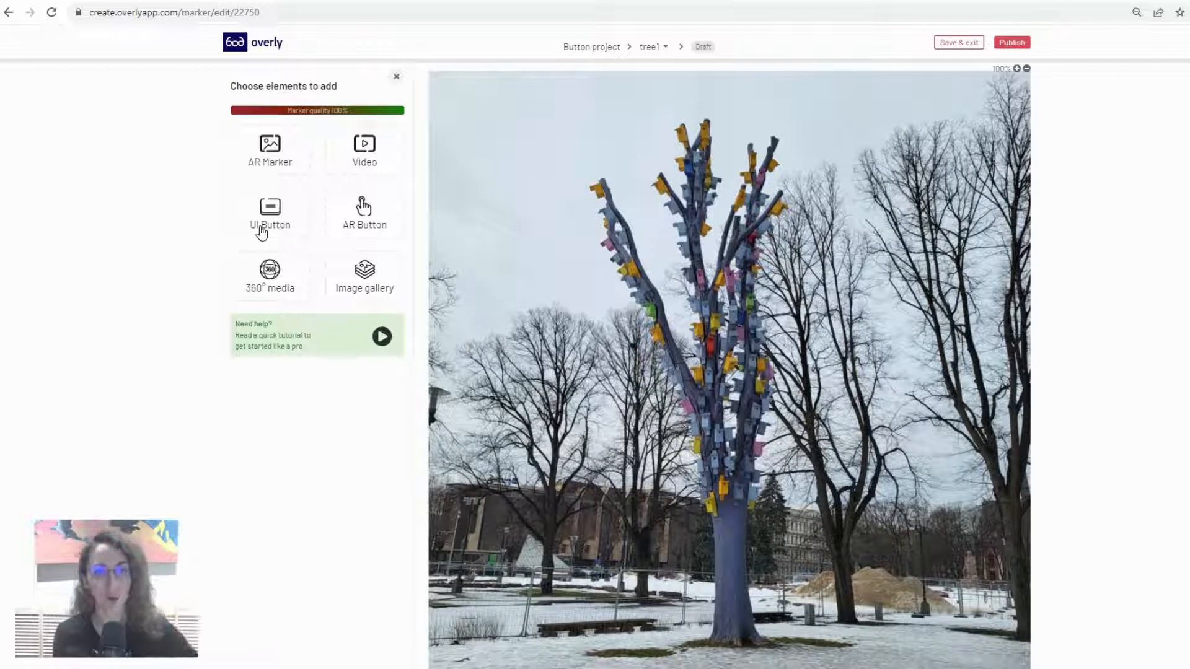
mouse_move(262, 235)
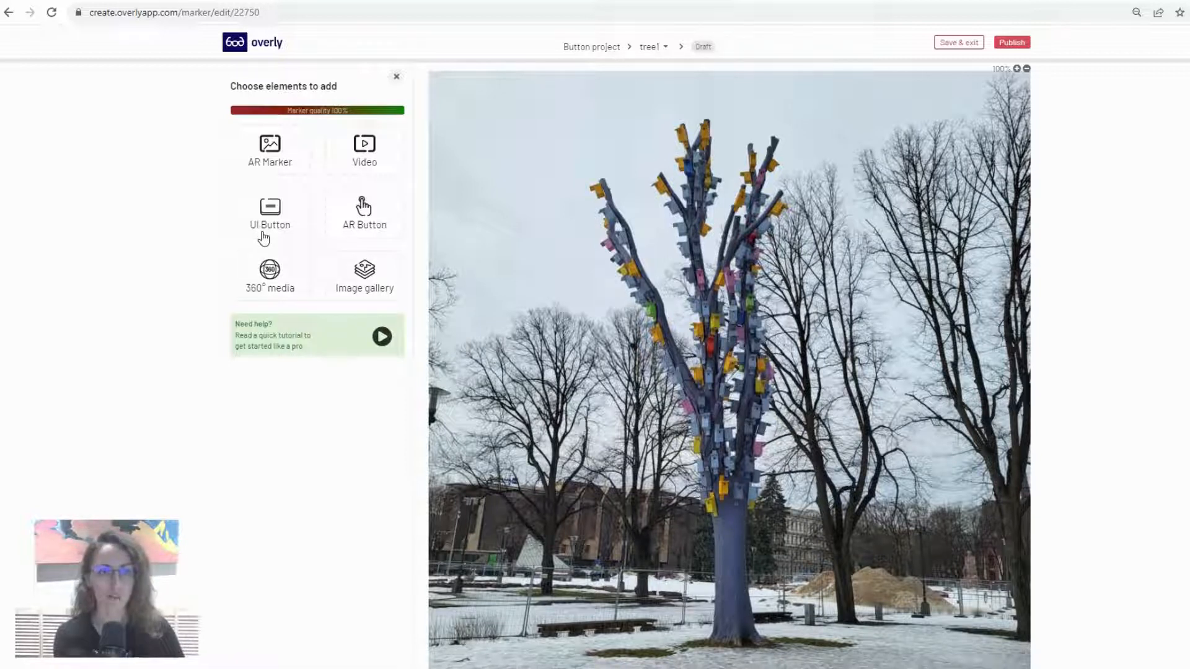
mouse_move(379, 232)
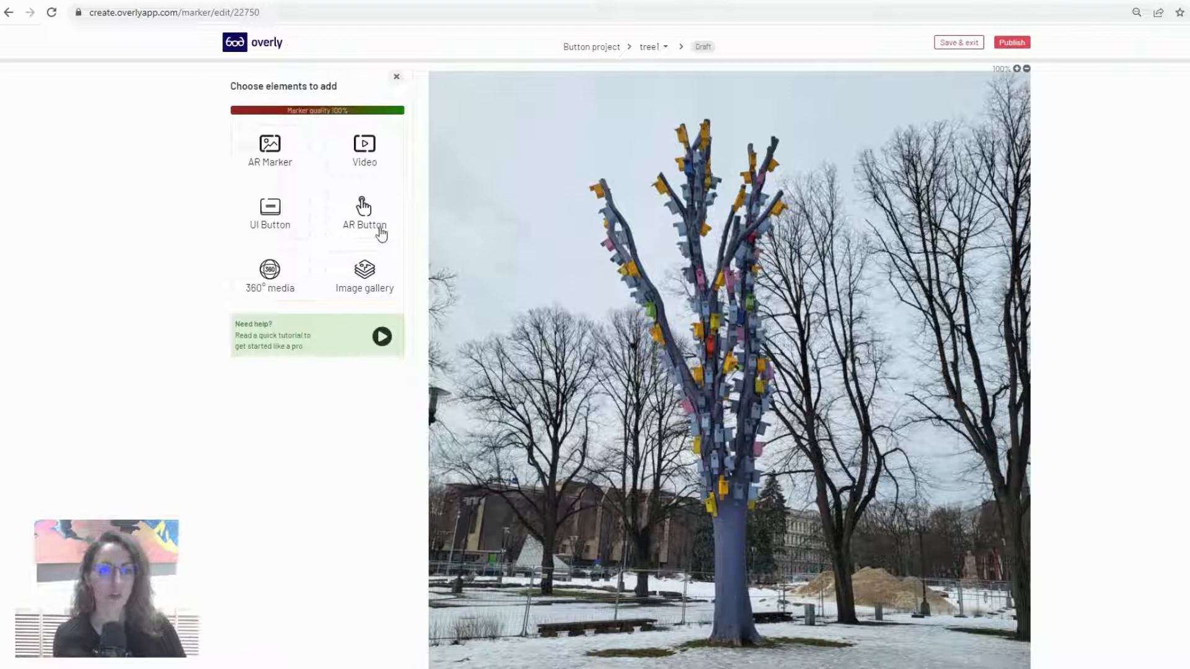
Step: Add a UI button linking to overlyapp.com and publish the tree1 marker
click(269, 212)
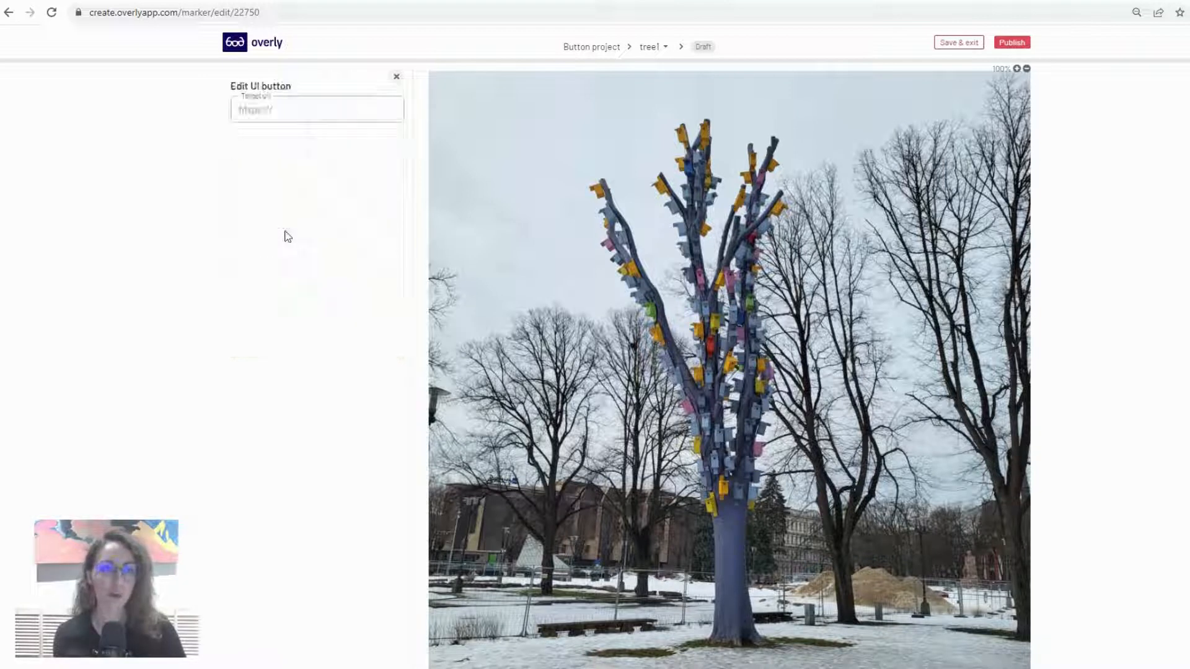
click(316, 109)
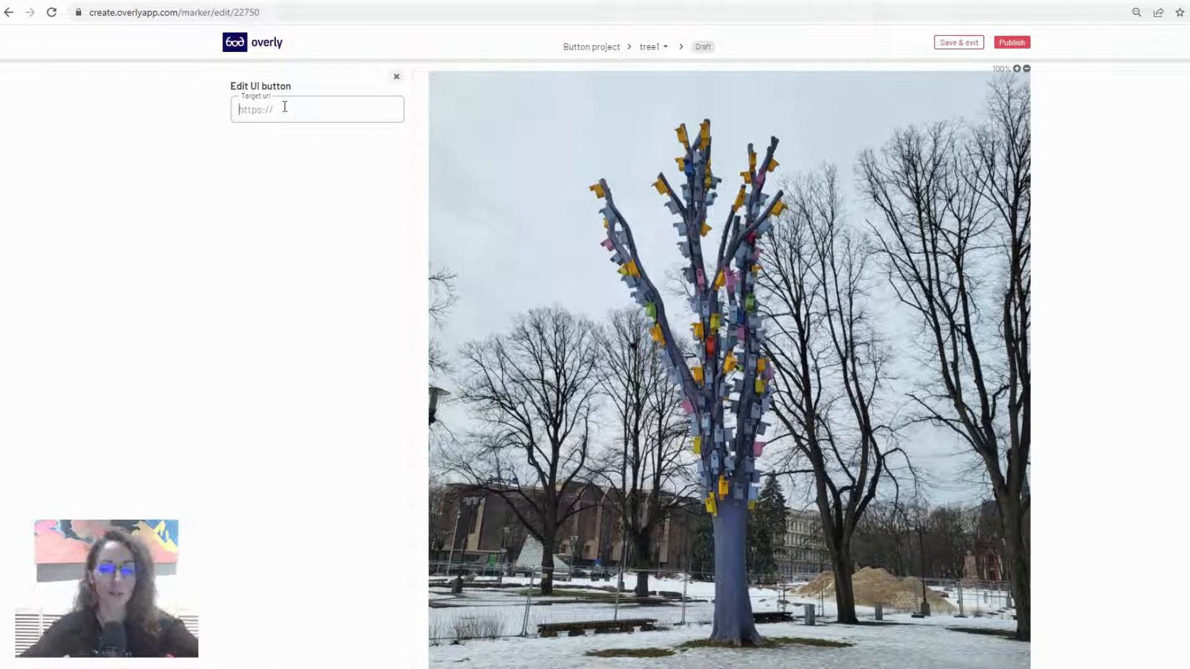
text(overlyapp)
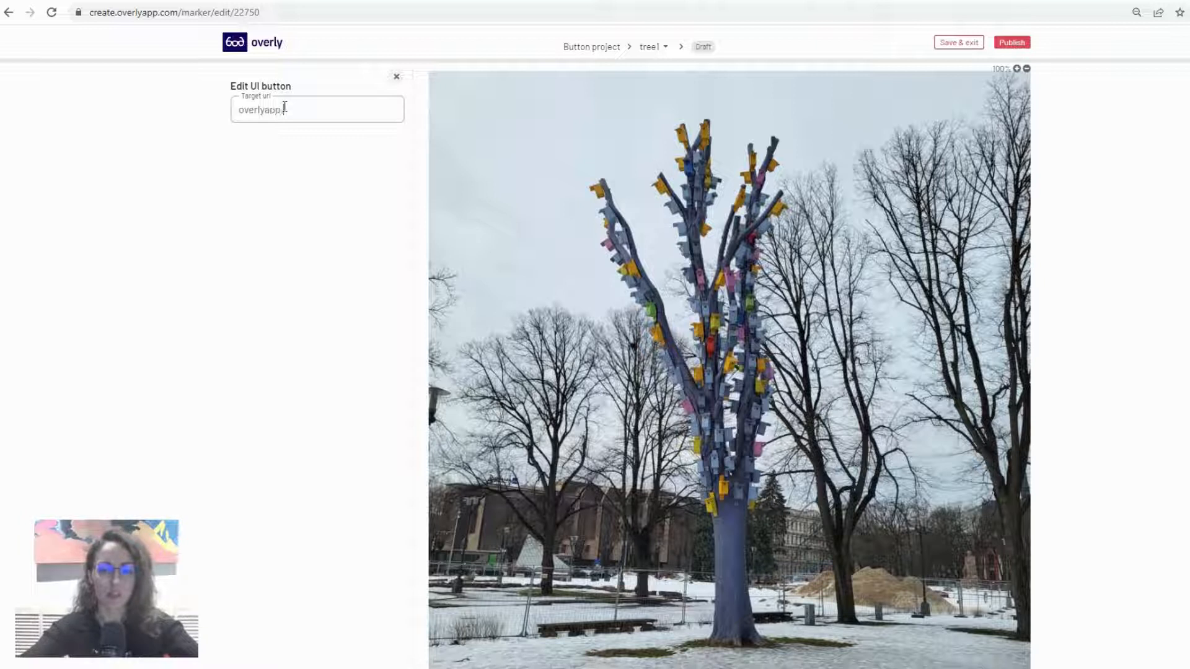
text(.com)
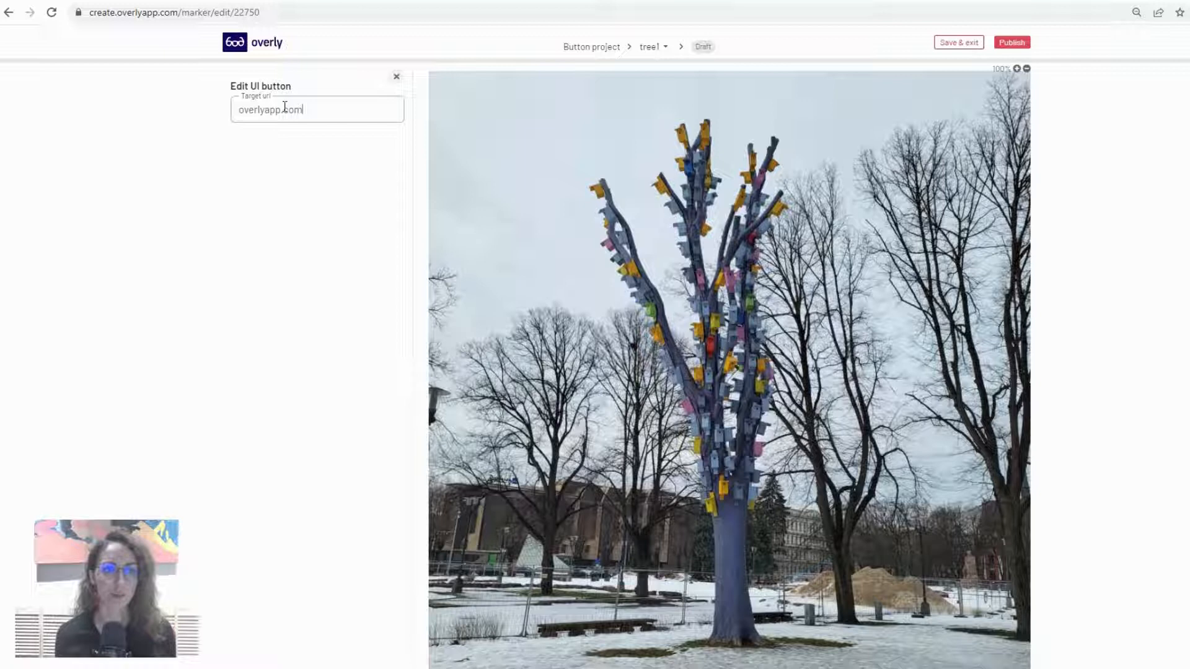
mouse_move(705, 68)
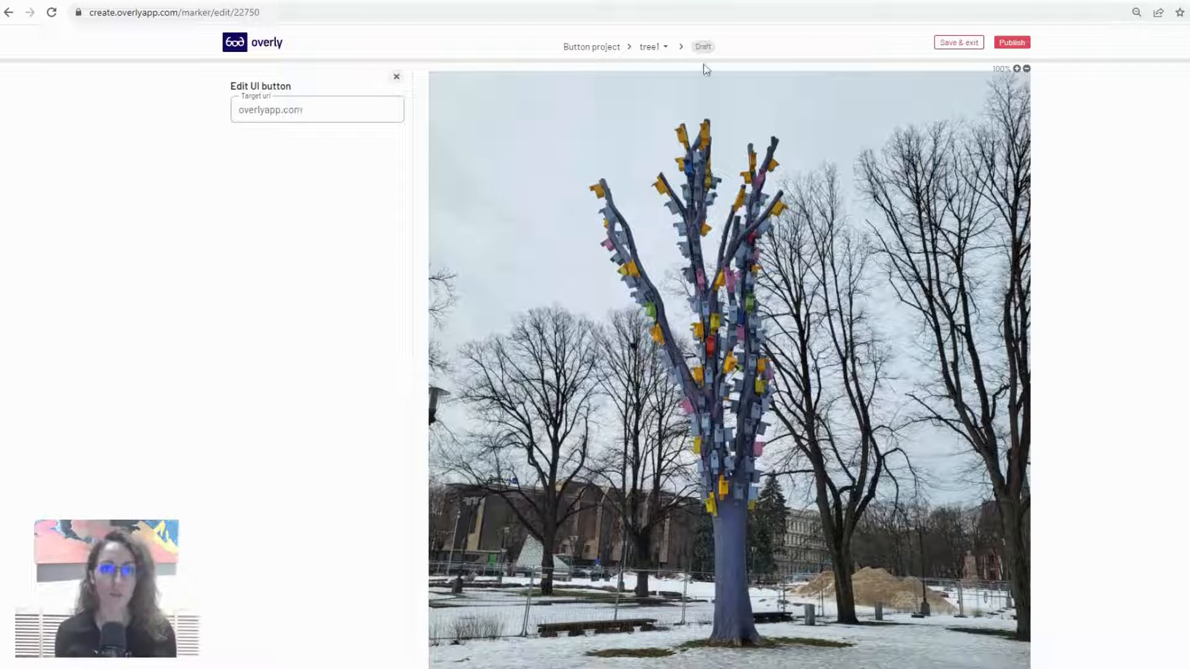
click(1011, 42)
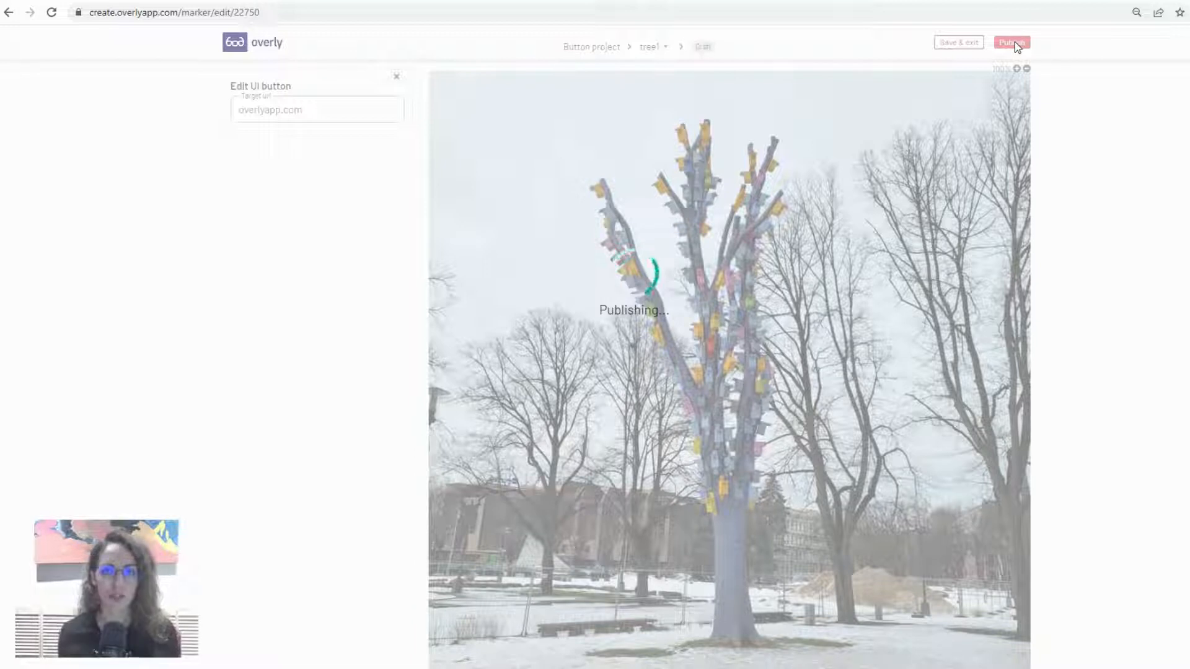
Step: Finish publishing tree1 and return to the Button project overview
click(1011, 42)
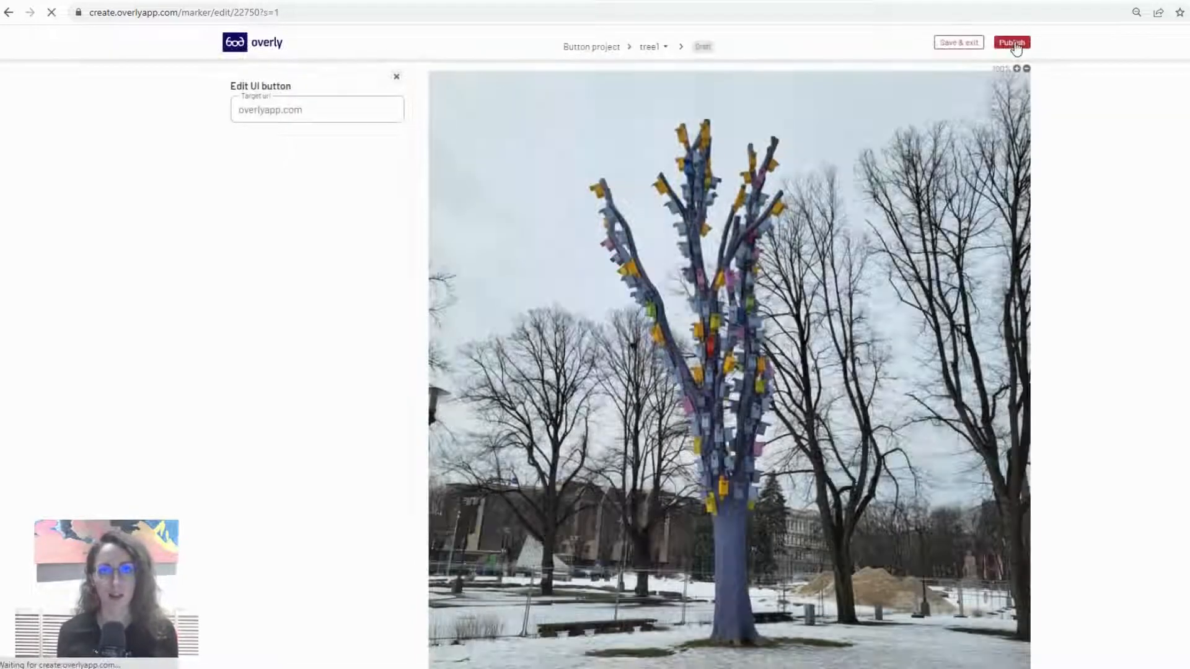
click(1011, 42)
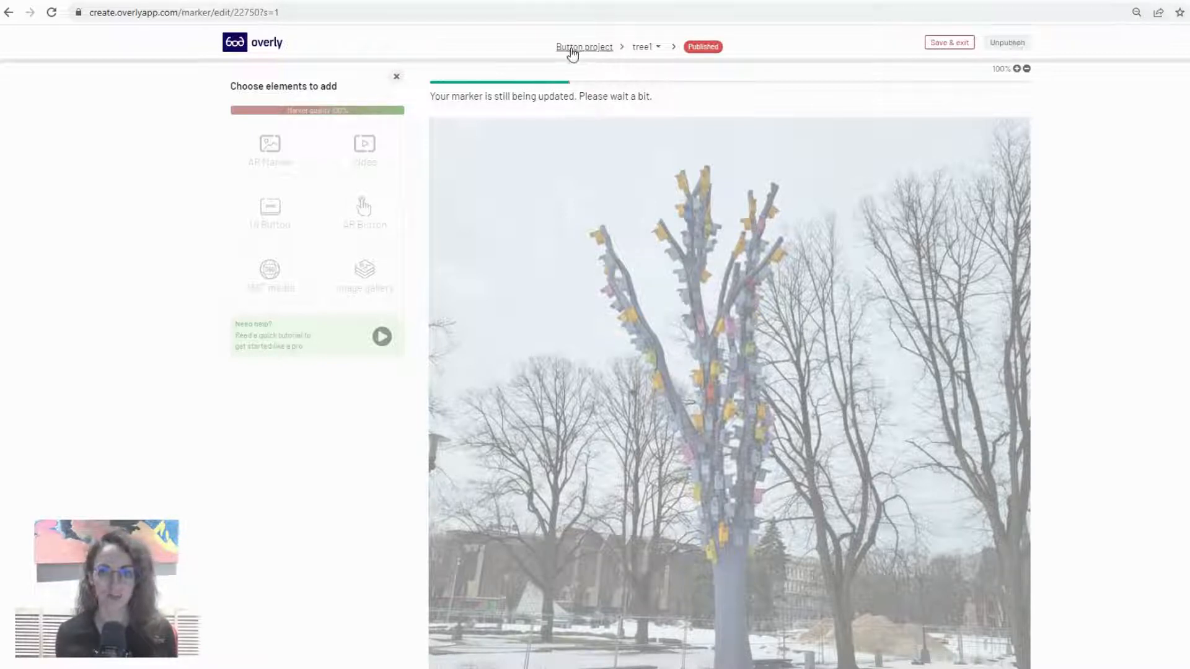
click(584, 46)
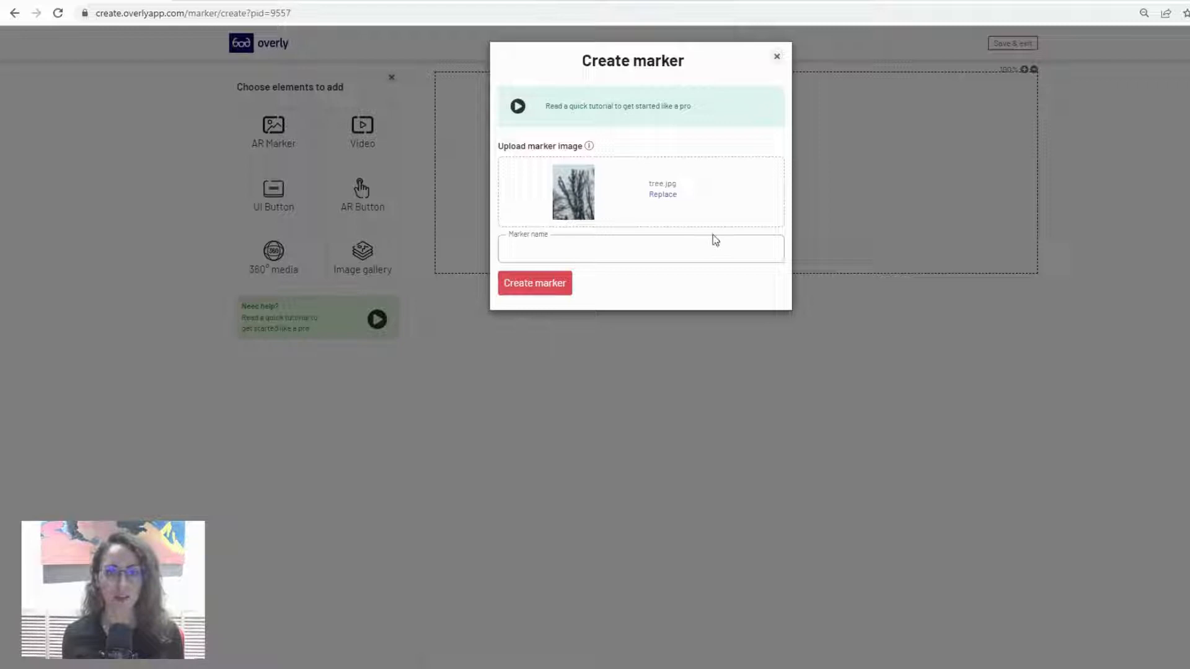
Step: Name the new marker tree2 and create it, opening its editor
text(tree2)
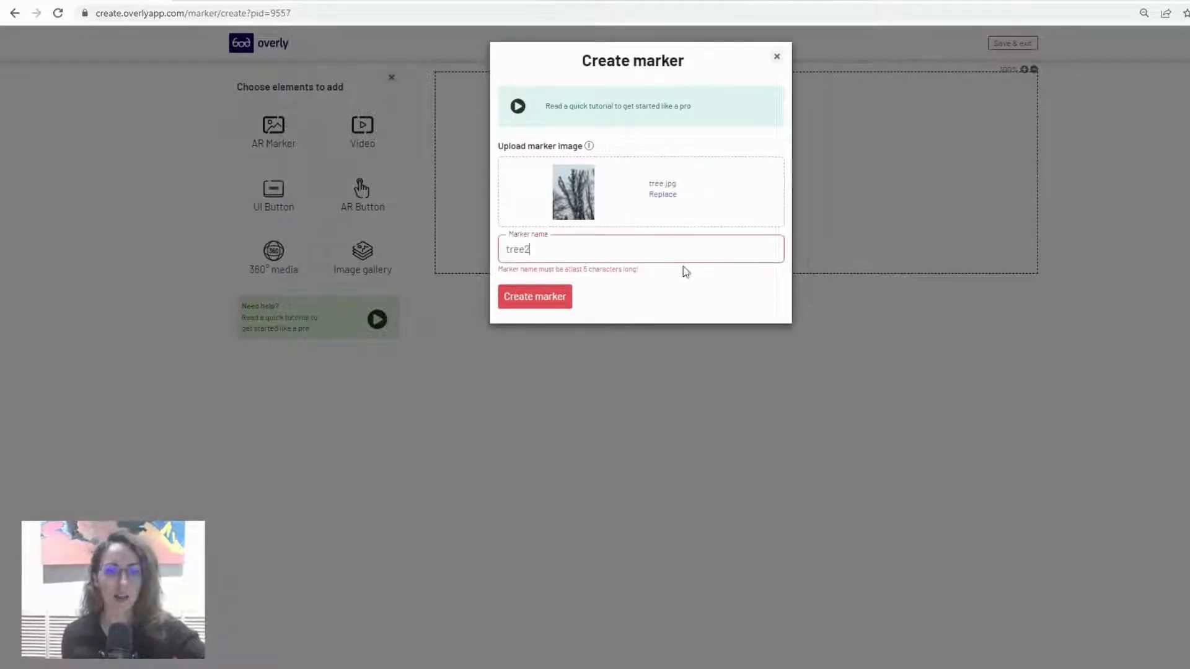
click(534, 296)
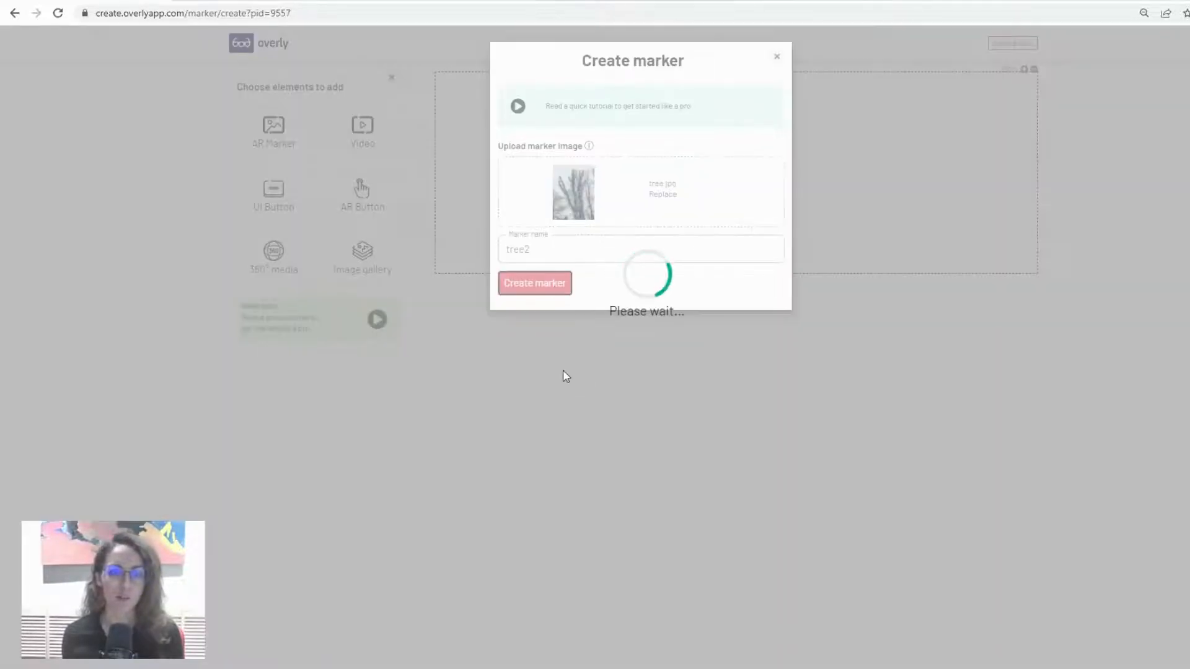
click(534, 283)
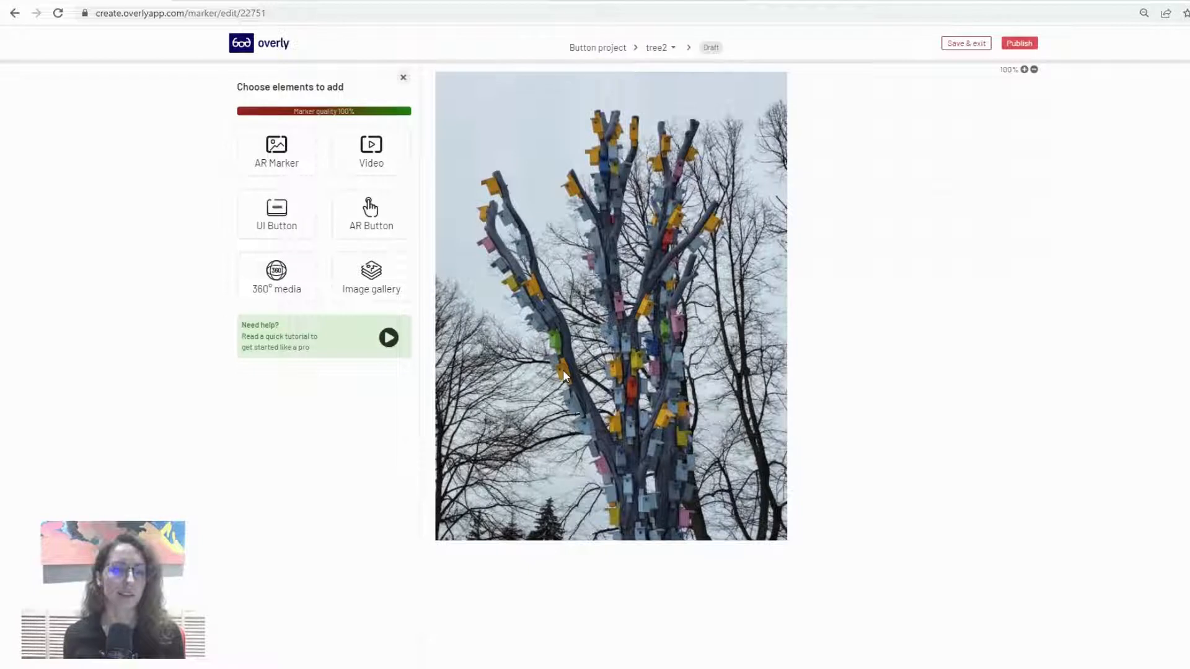
mouse_move(394, 231)
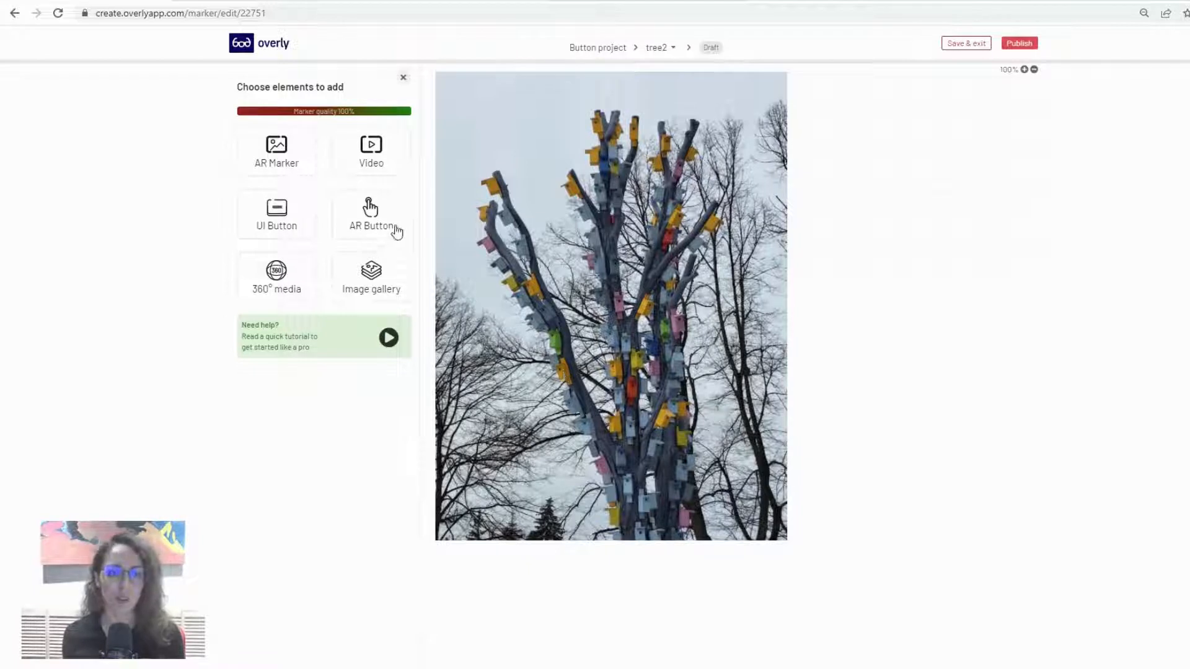
Step: Add an AR button using the Call to action button image
click(371, 215)
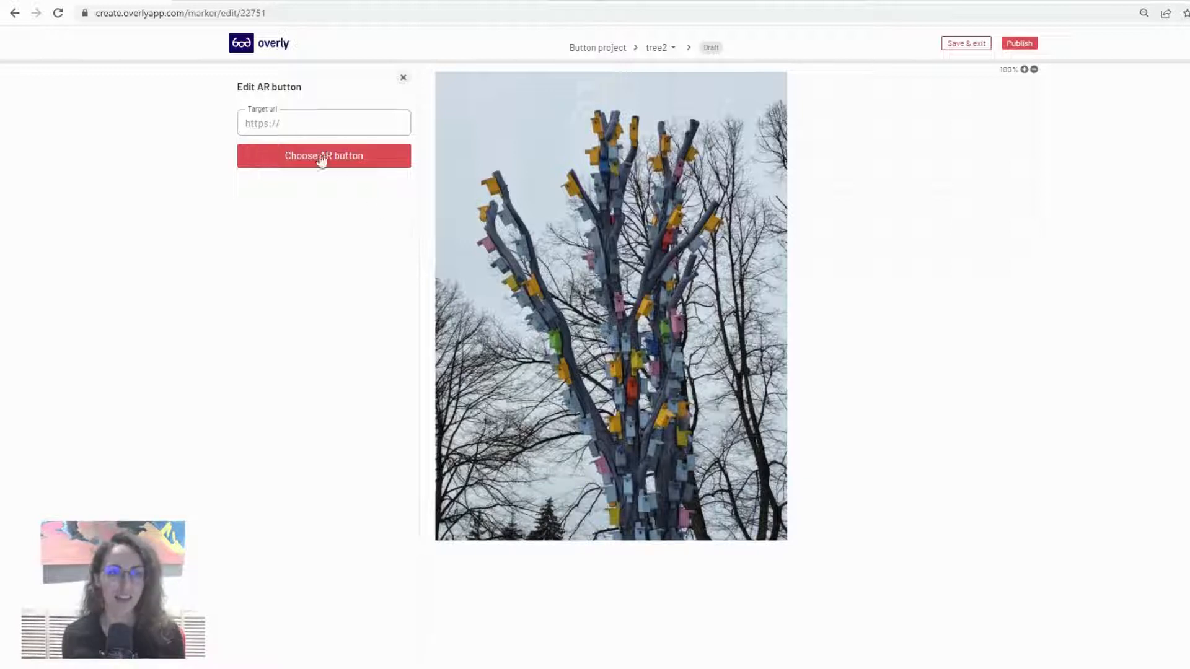
click(324, 156)
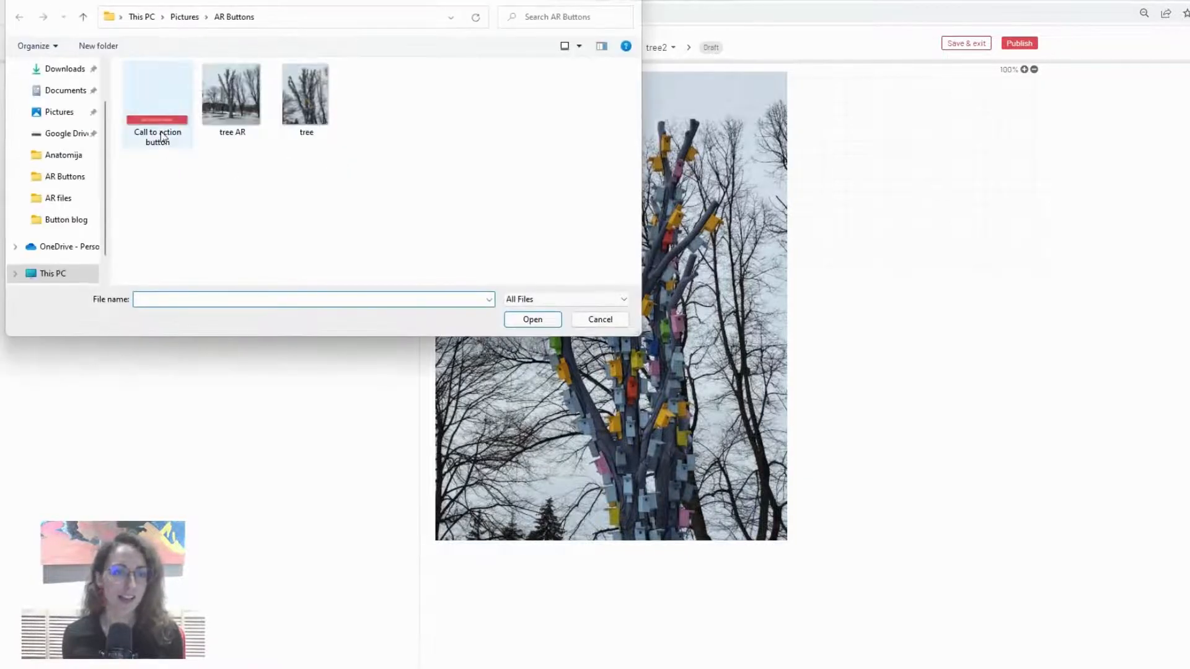
click(532, 319)
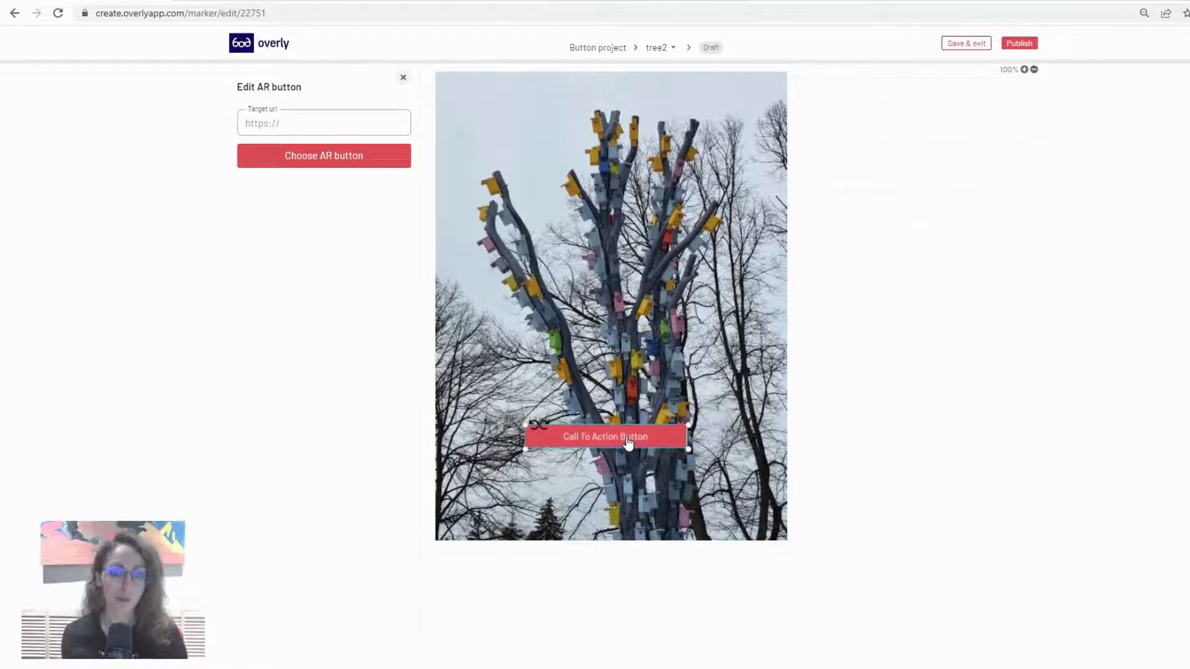
mouse_move(590, 466)
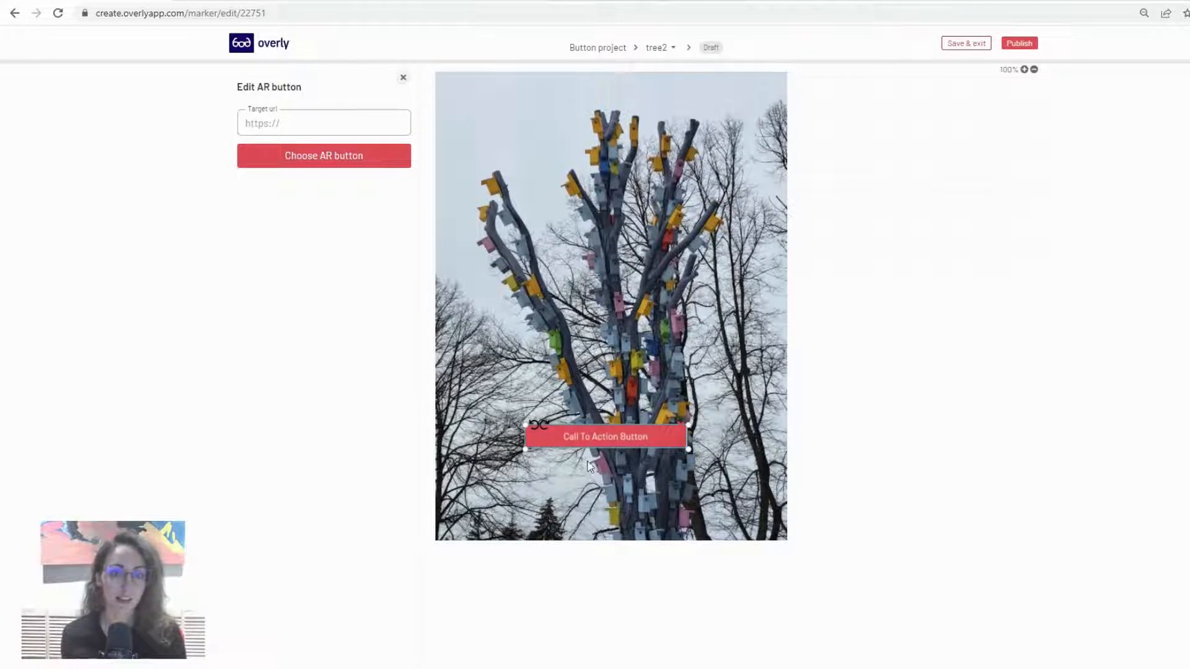
mouse_move(607, 465)
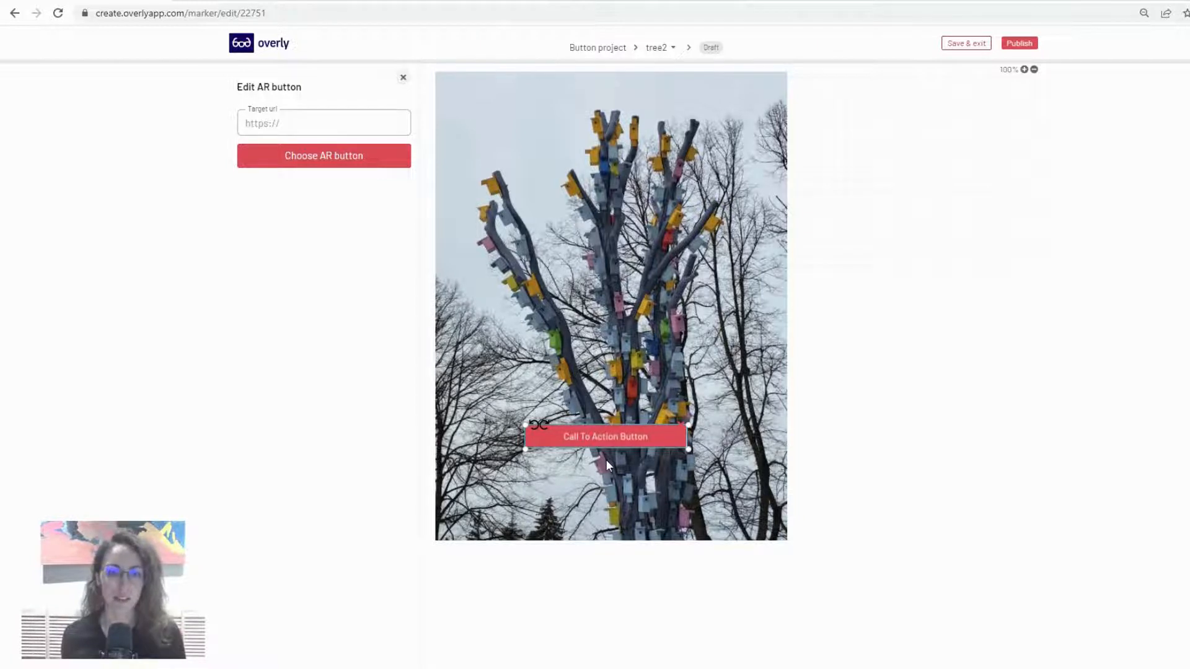
mouse_move(618, 387)
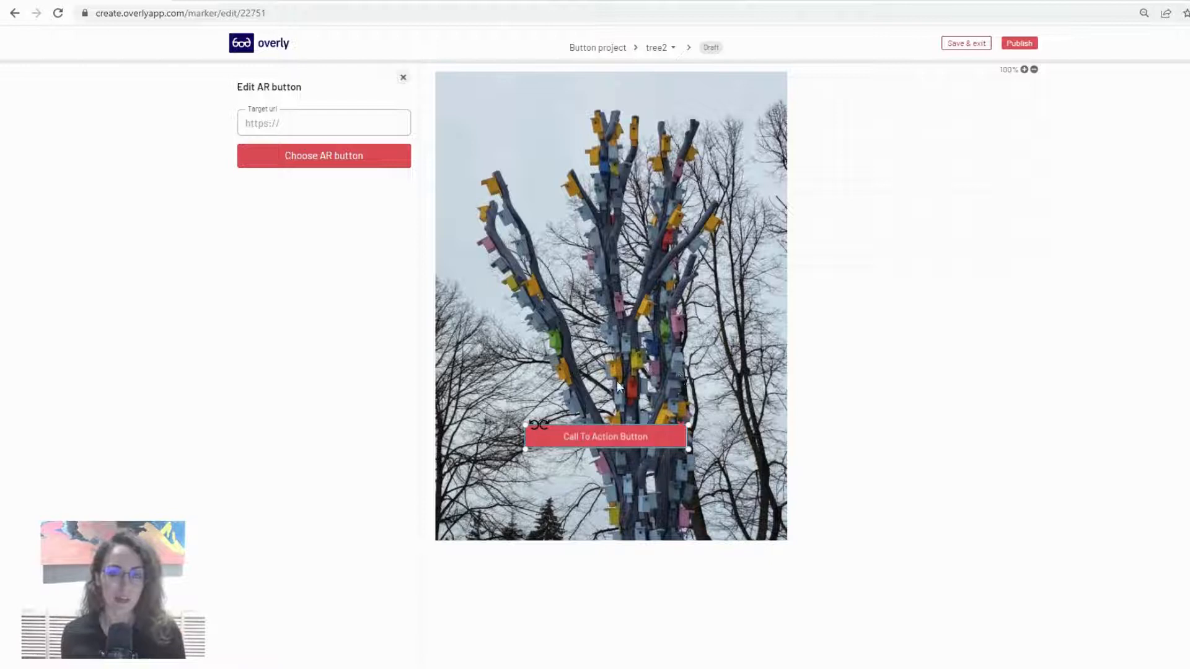
Step: Set the AR button's target url to overlyapp.com/blog
click(323, 123)
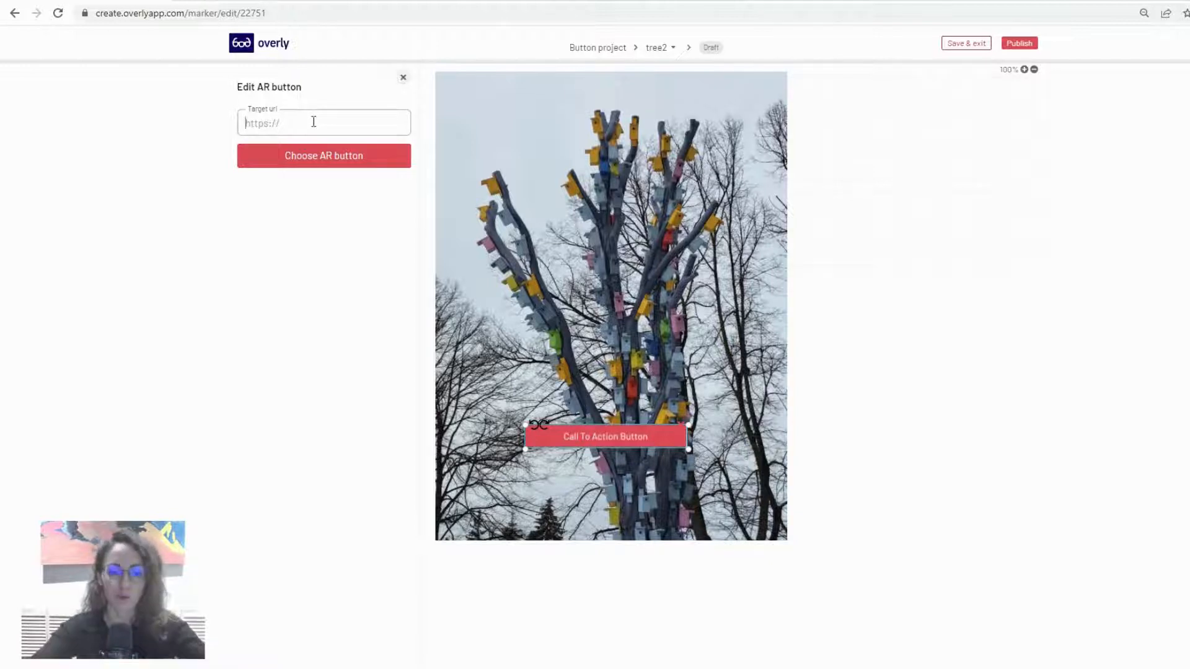
text(overly)
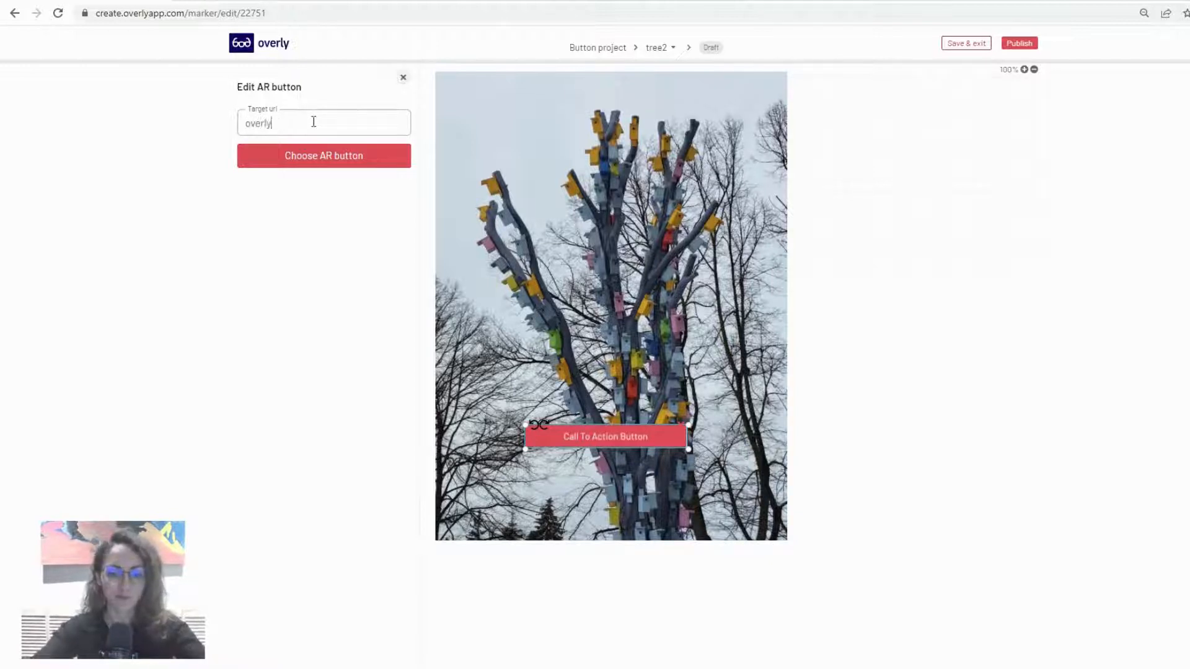
text(app.com/t)
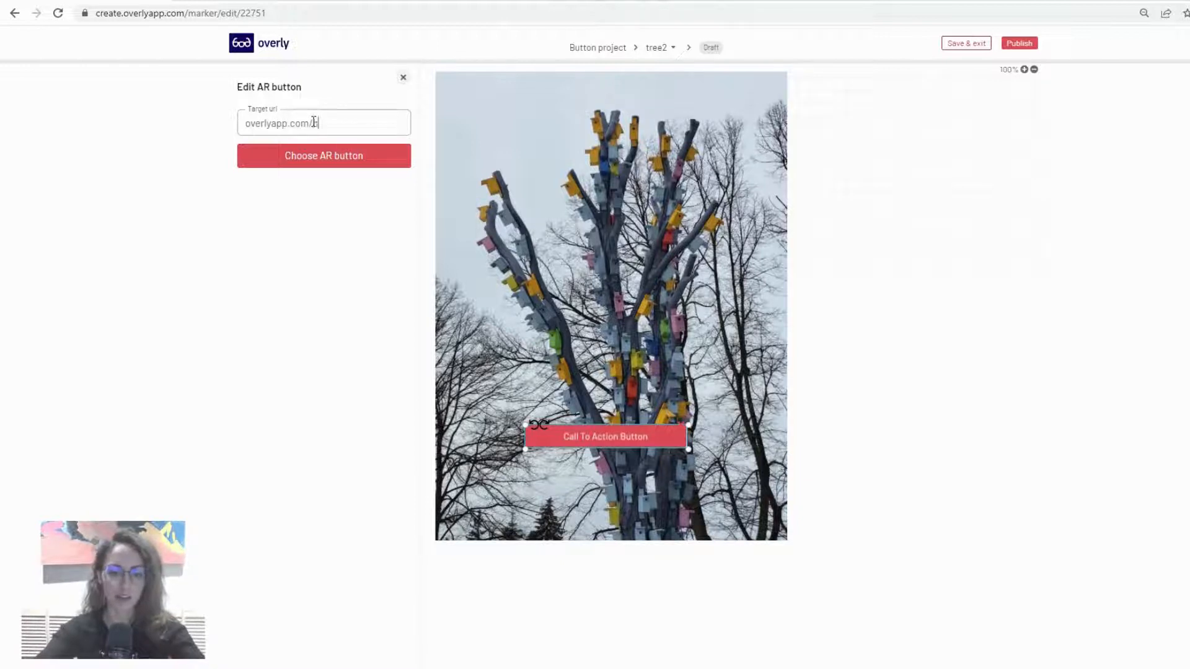
text(blog)
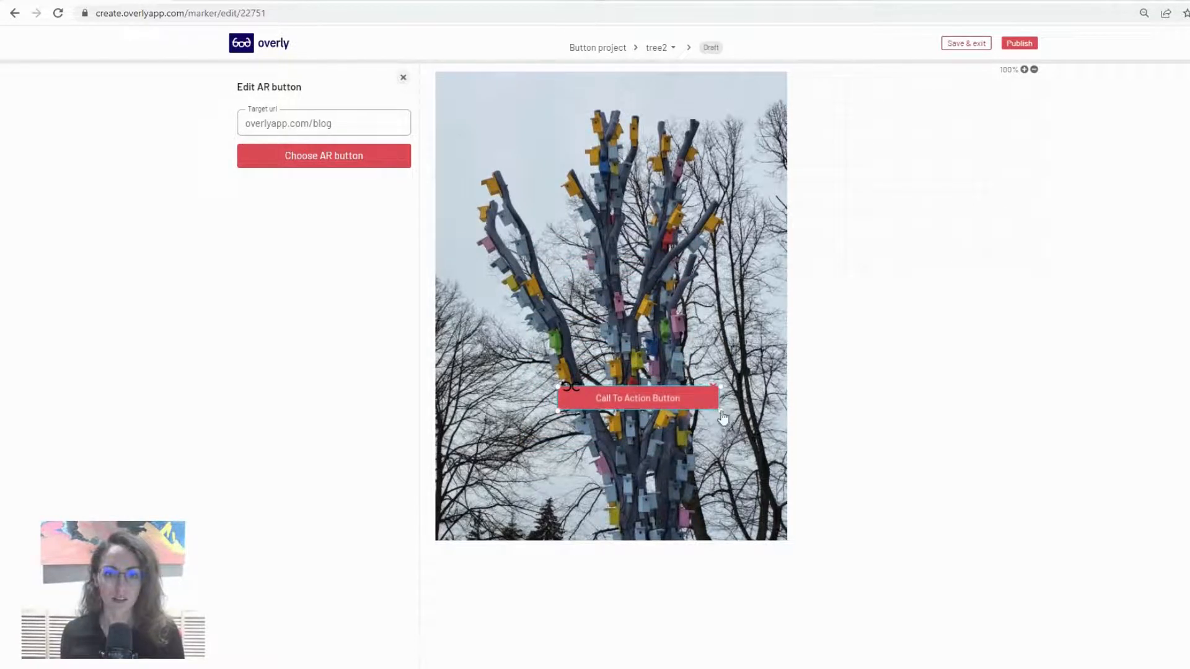
Step: Publish the tree2 marker and wait for Published status
click(1018, 43)
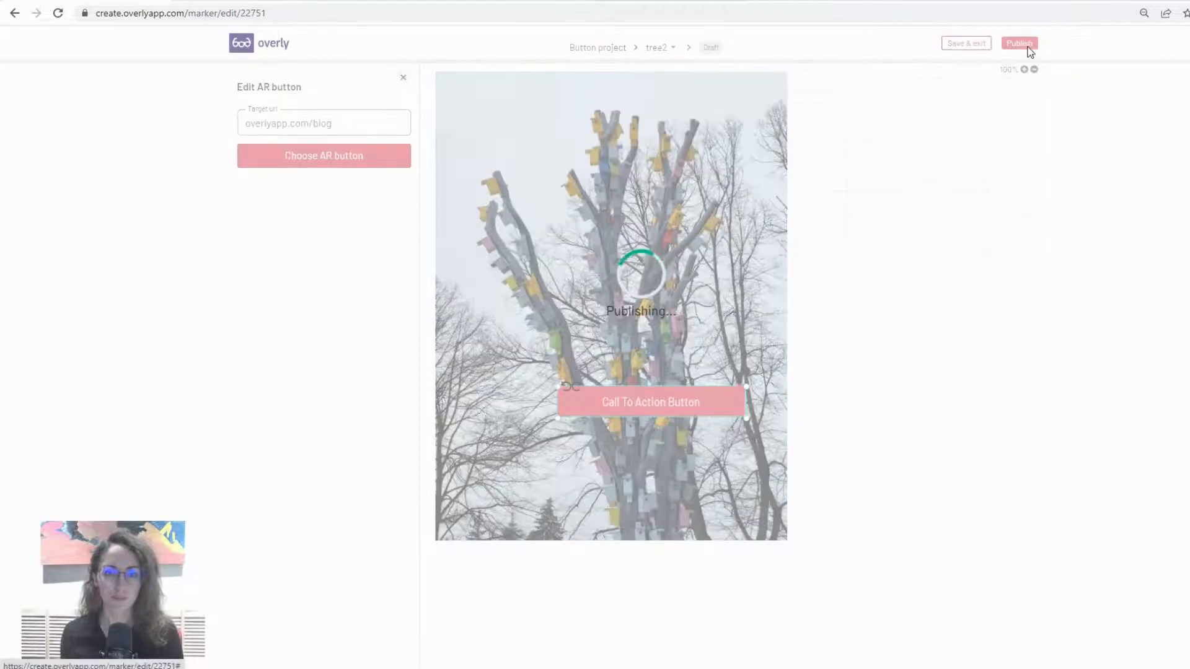
click(1018, 43)
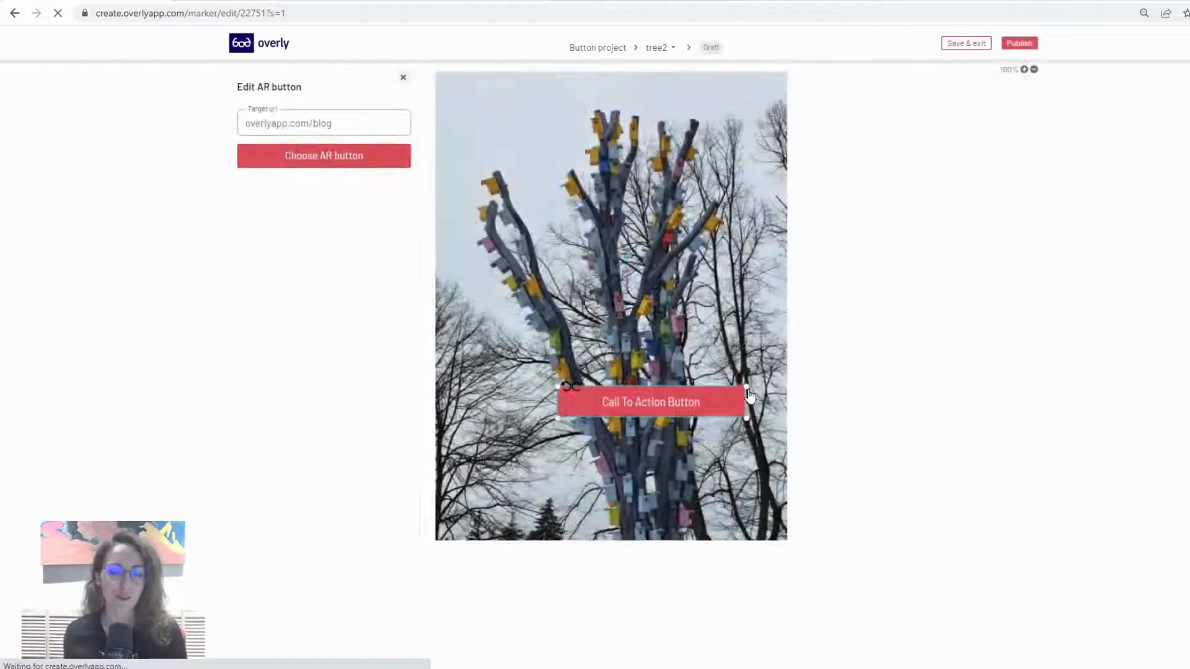
click(1019, 42)
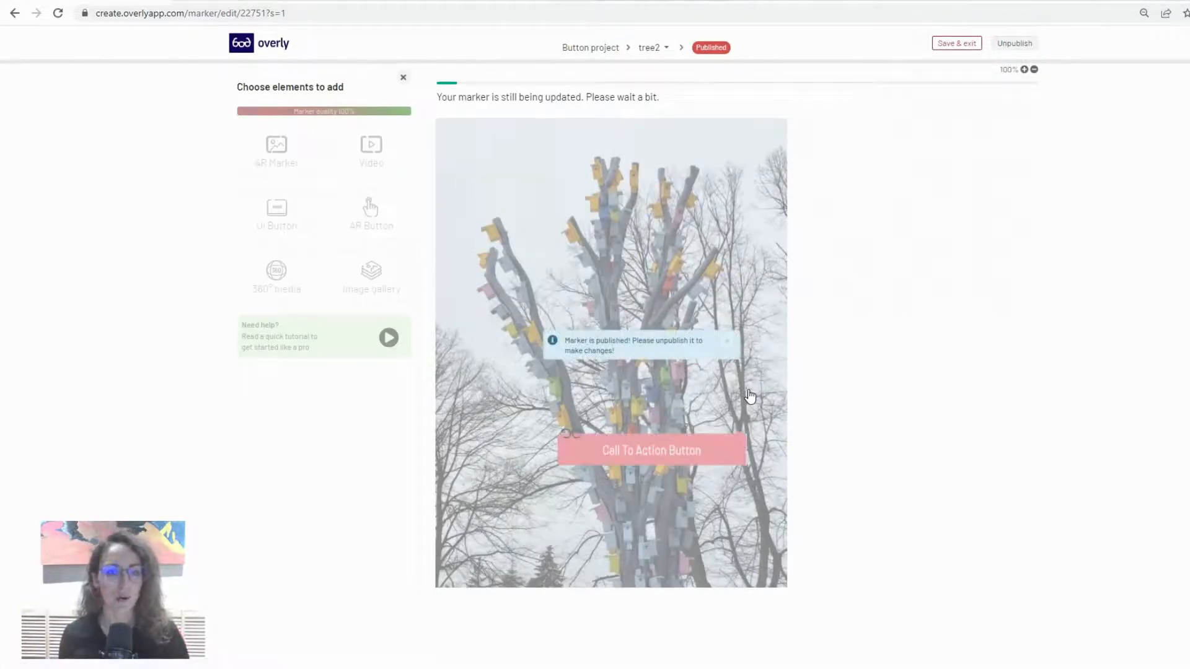